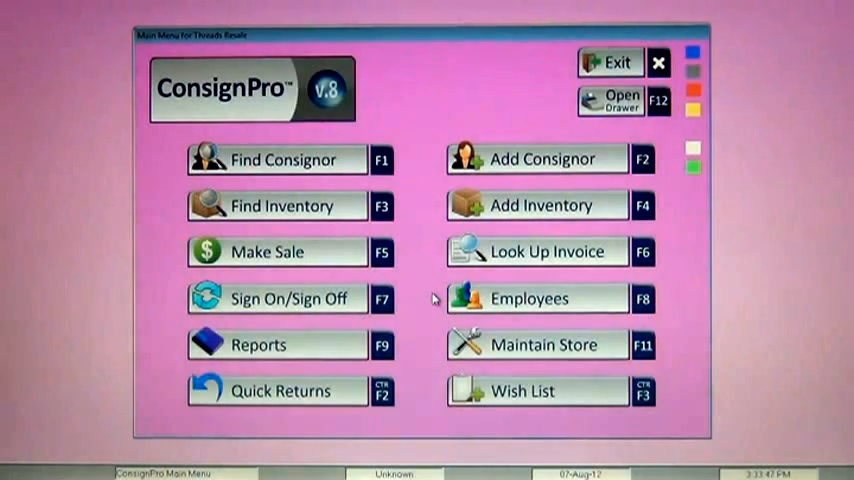
Bring up the Employee Information screen for the New User record.
left_click(528, 298)
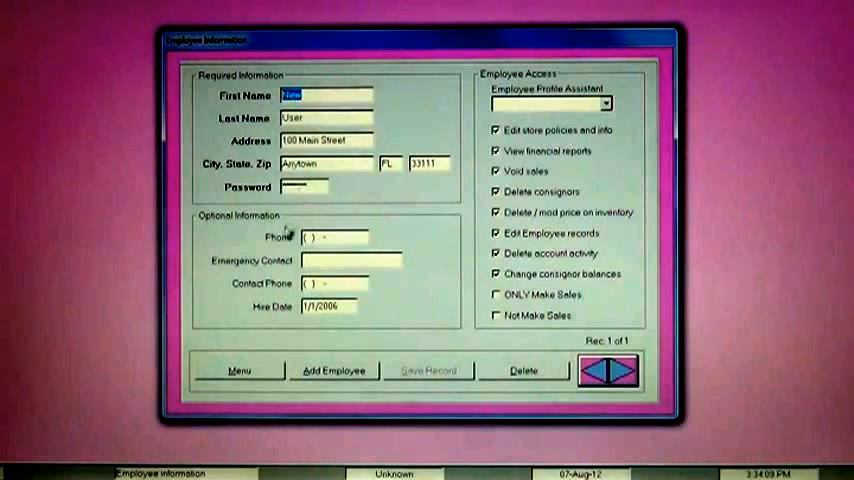
mouse_move(270, 252)
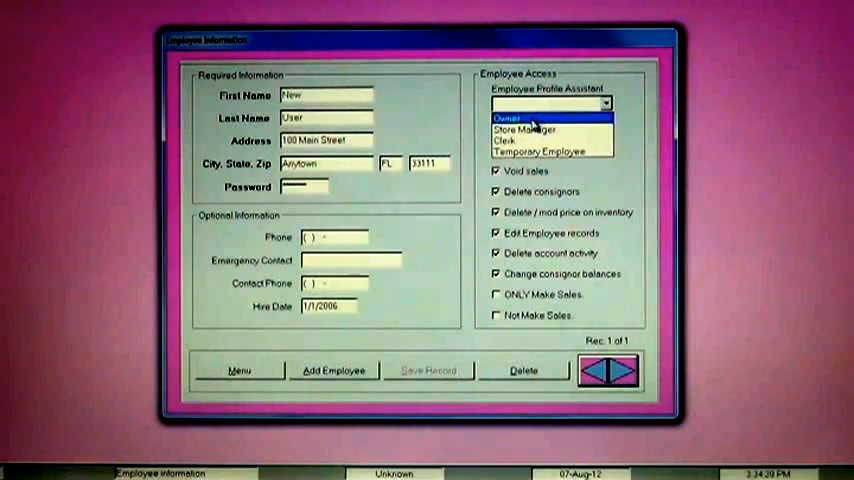
Give the New User employee the Store Manager profile.
left_click(500, 116)
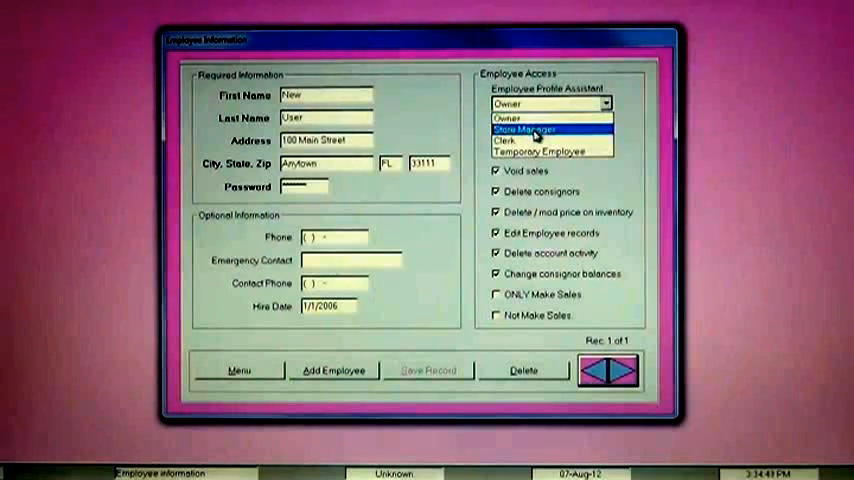
left_click(528, 128)
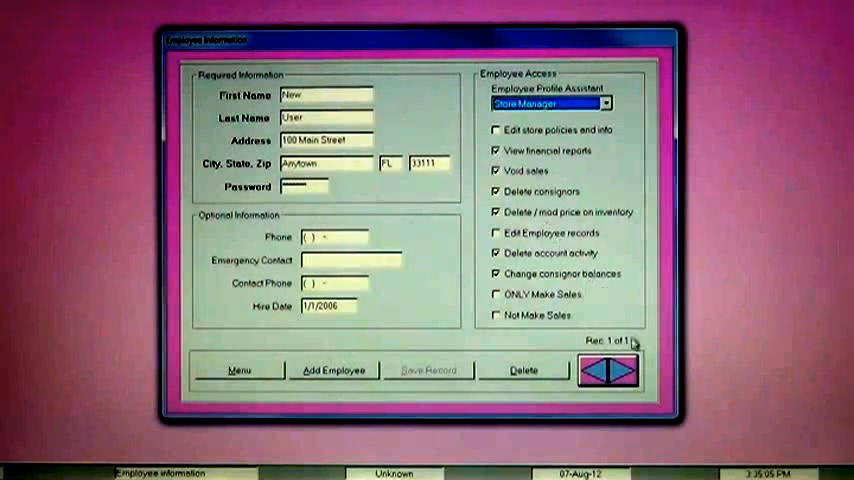
mouse_move(624, 372)
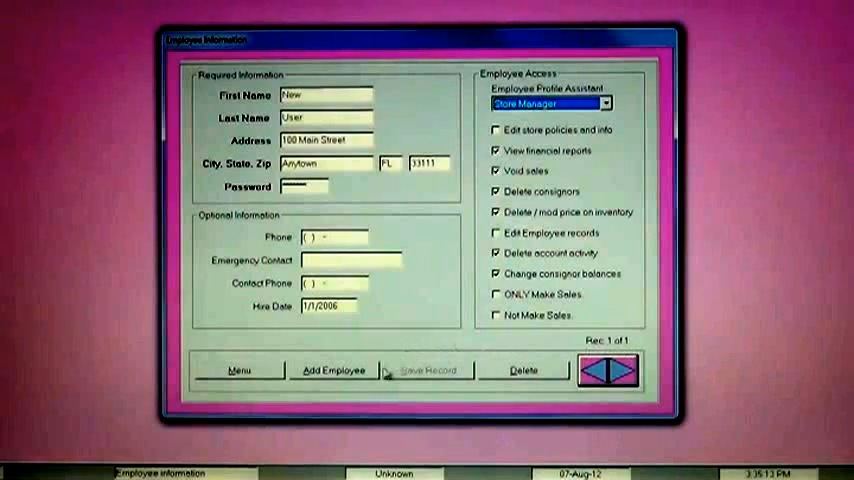
Add a new employee Micky Mouse at 100 Lincoln Road, Miami Beach with a password.
left_click(332, 370)
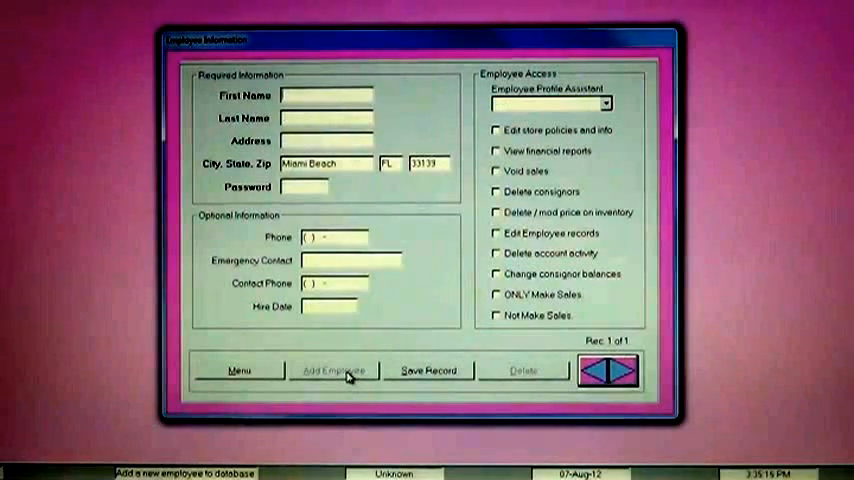
type("Micky")
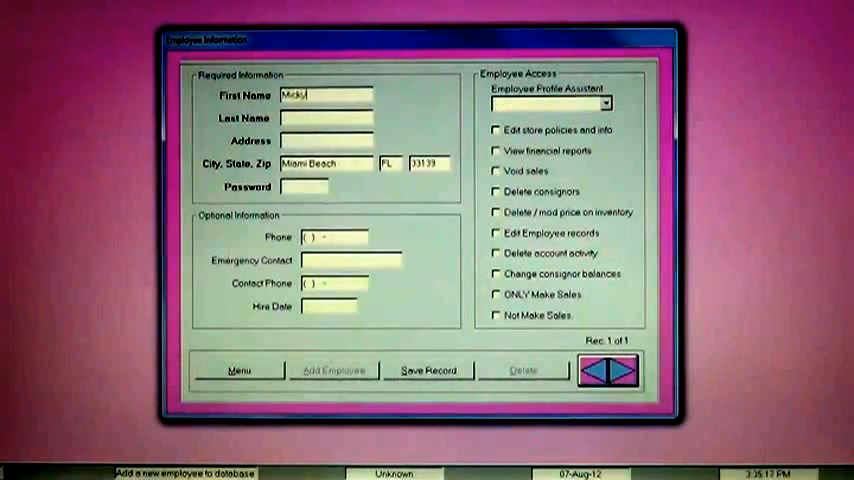
type("Mouse")
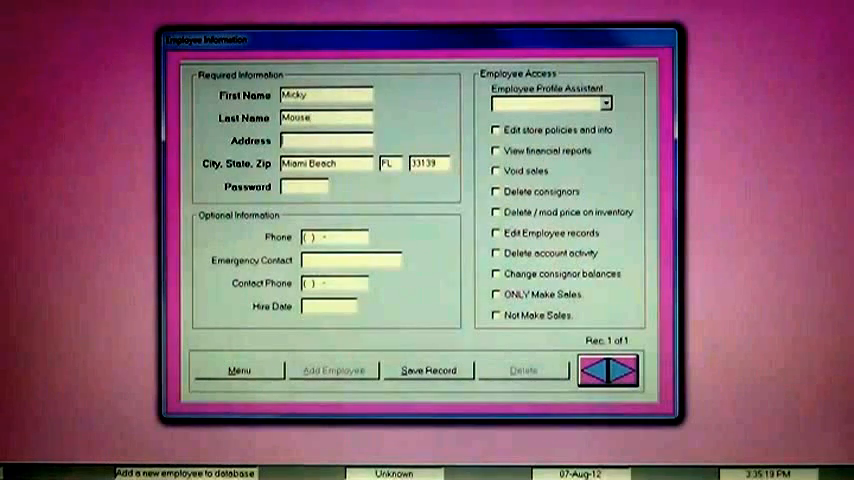
type("100 Lincoln Road")
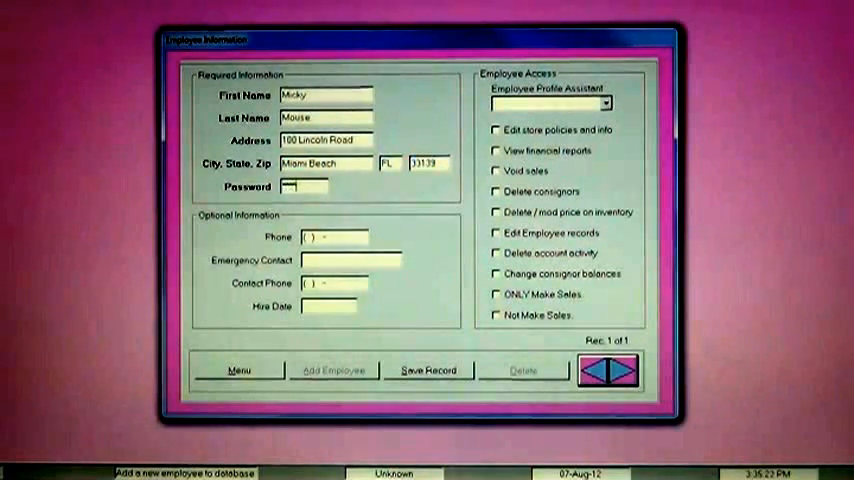
Give the new employee the Clerk profile without delete/modify inventory price permission.
left_click(332, 236)
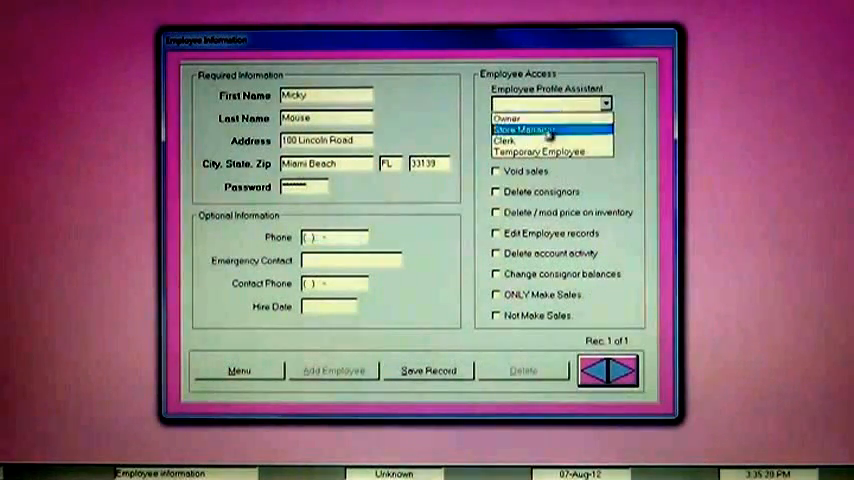
left_click(522, 140)
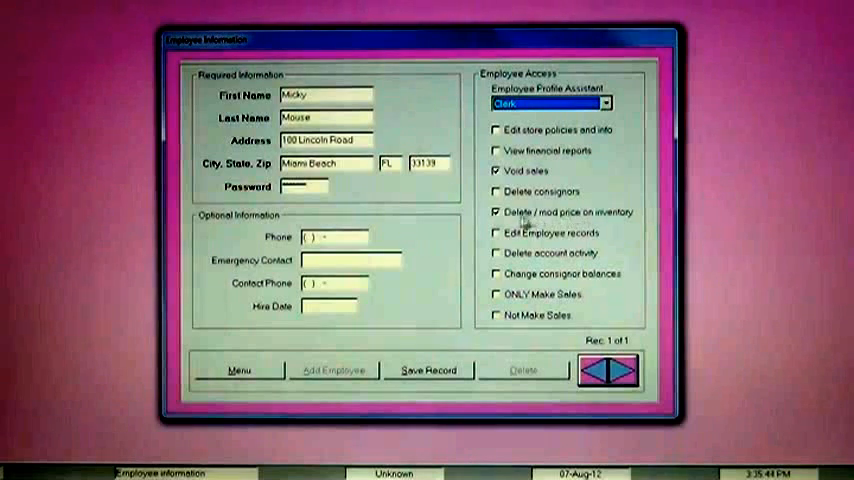
left_click(496, 212)
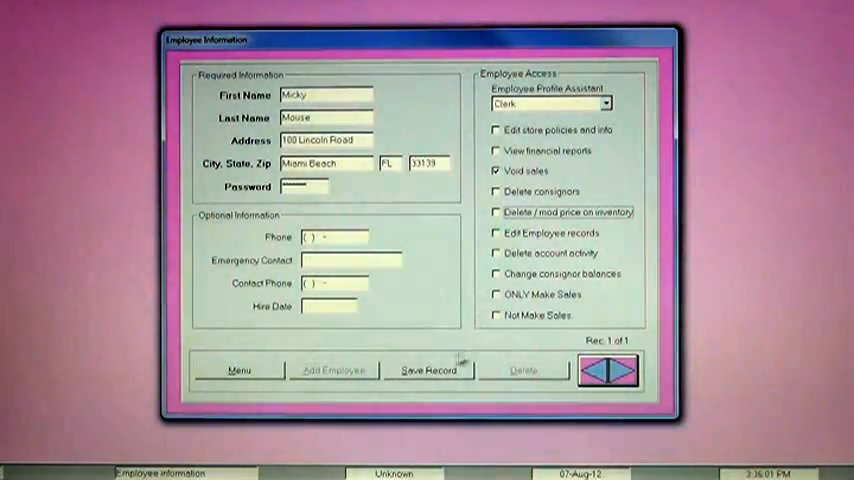
Save the new clerk record and browse between the two employee records.
left_click(428, 370)
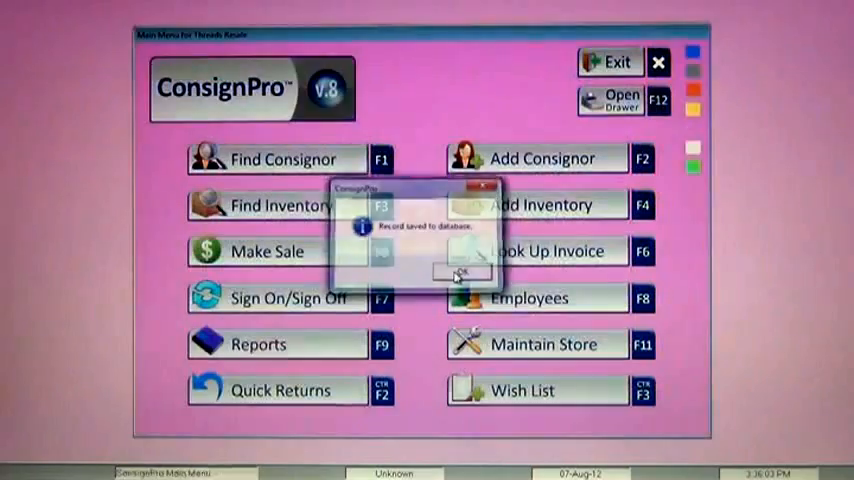
left_click(460, 272)
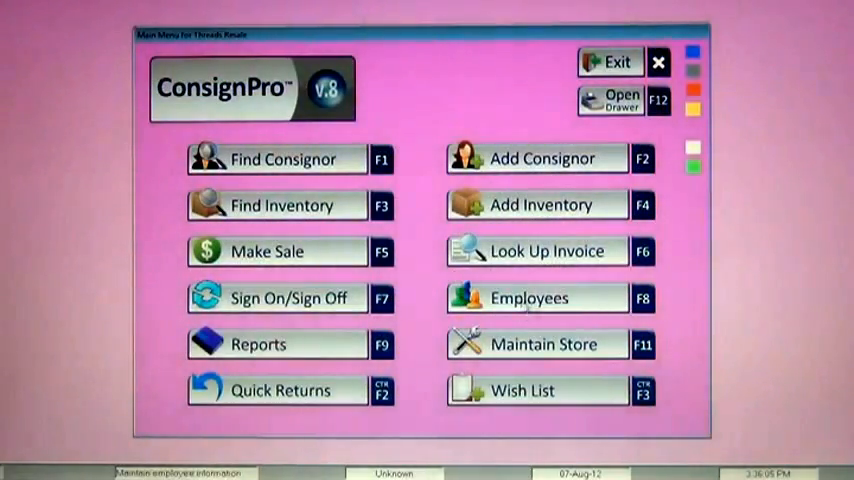
left_click(536, 298)
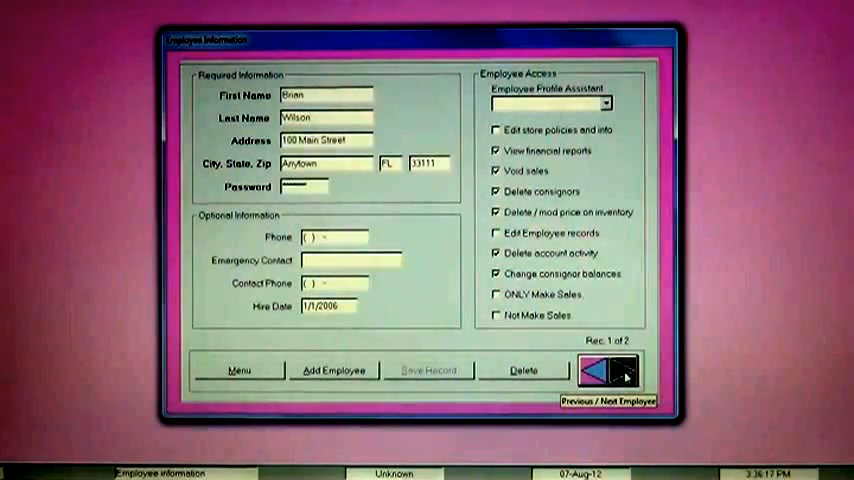
left_click(624, 372)
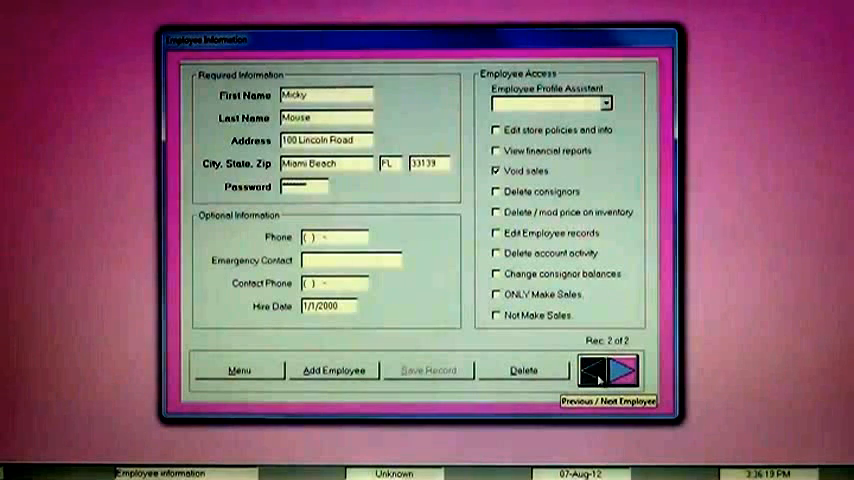
left_click(592, 372)
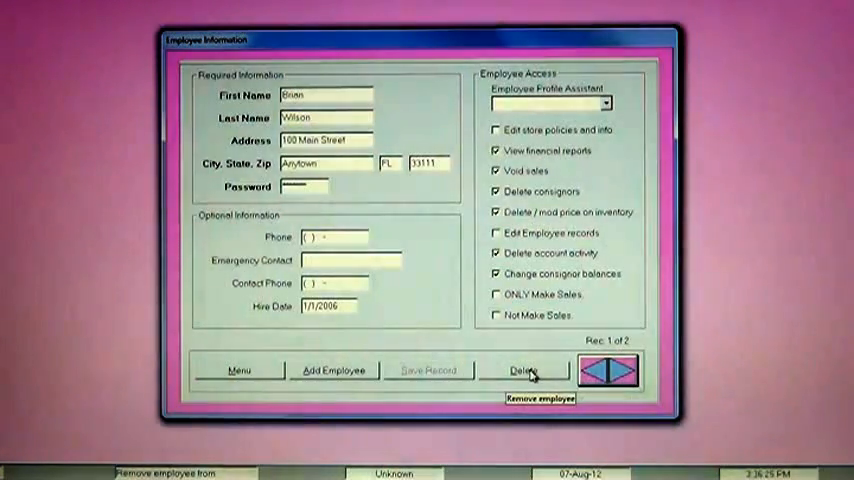
mouse_move(238, 370)
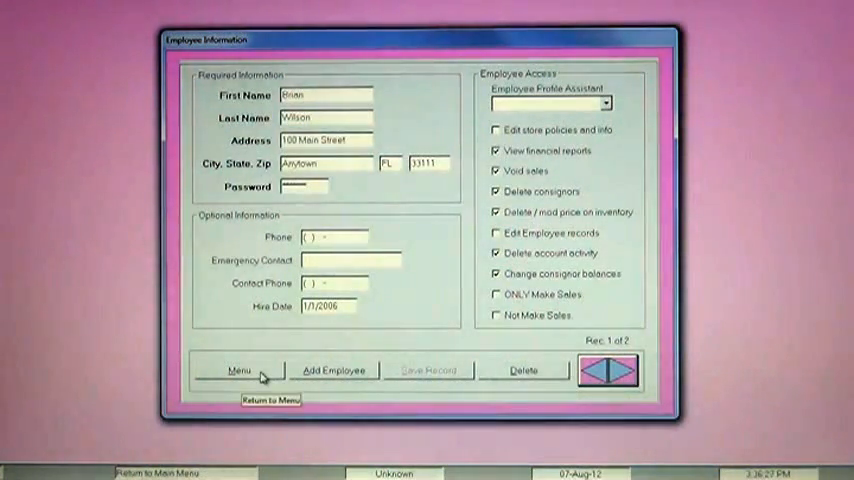
Sign on as the clerk so the main menu hides employee and store maintenance.
left_click(238, 370)
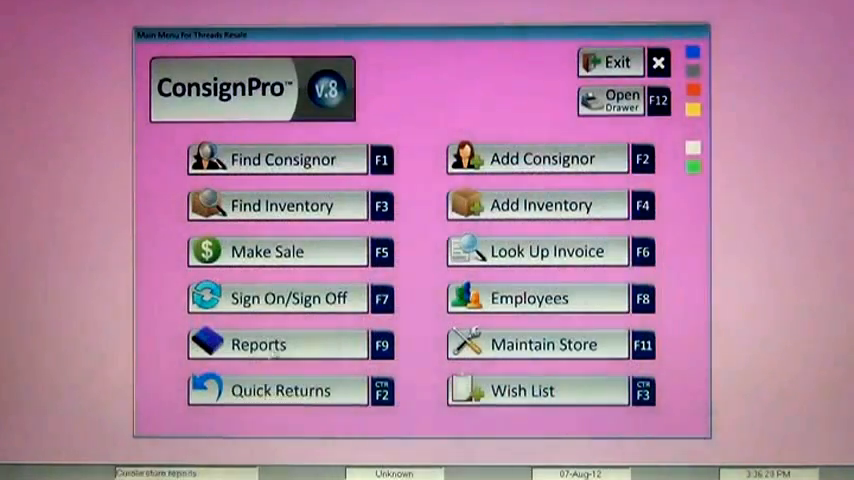
mouse_move(288, 304)
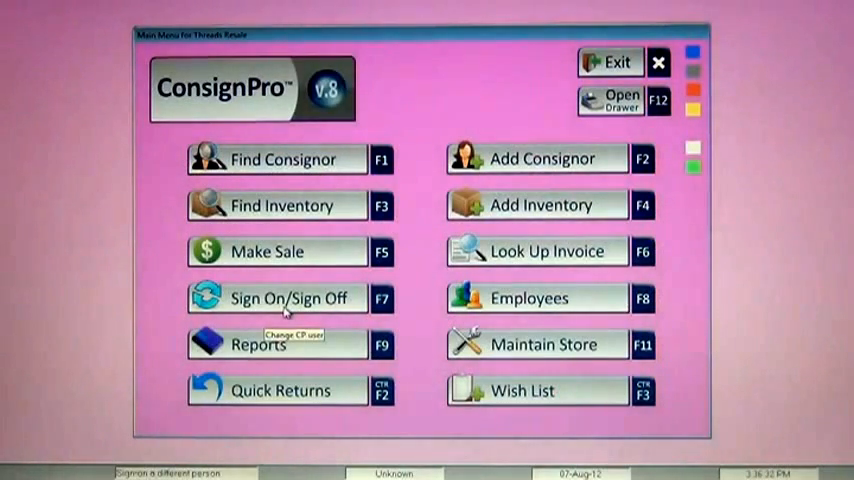
left_click(284, 298)
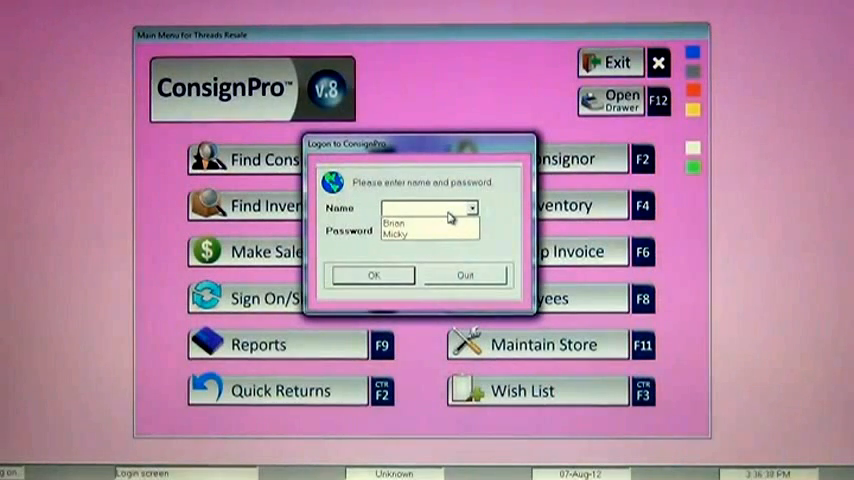
left_click(398, 232)
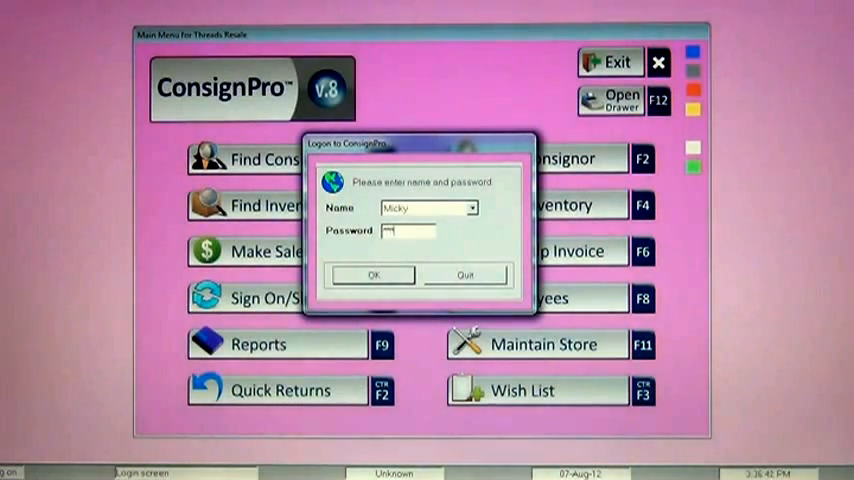
left_click(372, 274)
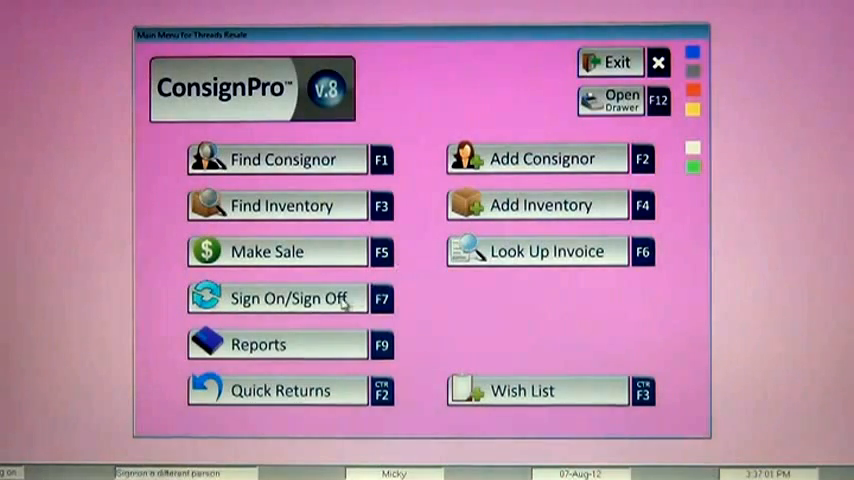
Sign on as the first (administrator) employee in place of the clerk.
left_click(276, 298)
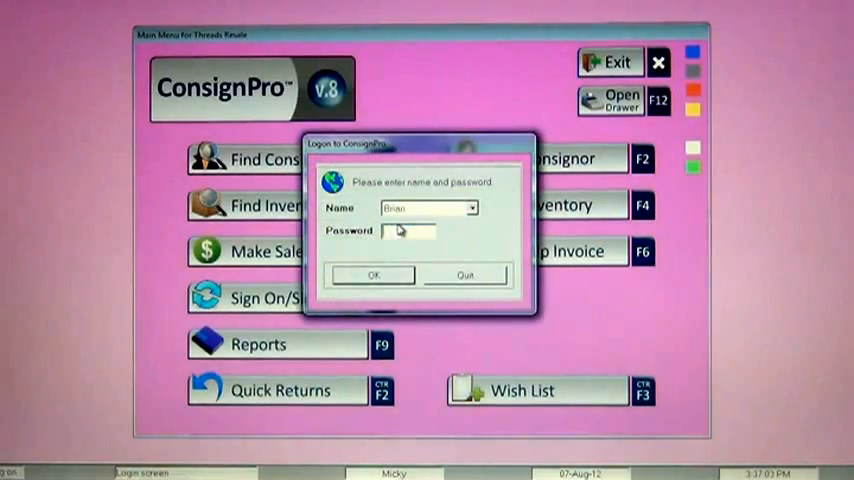
left_click(374, 276)
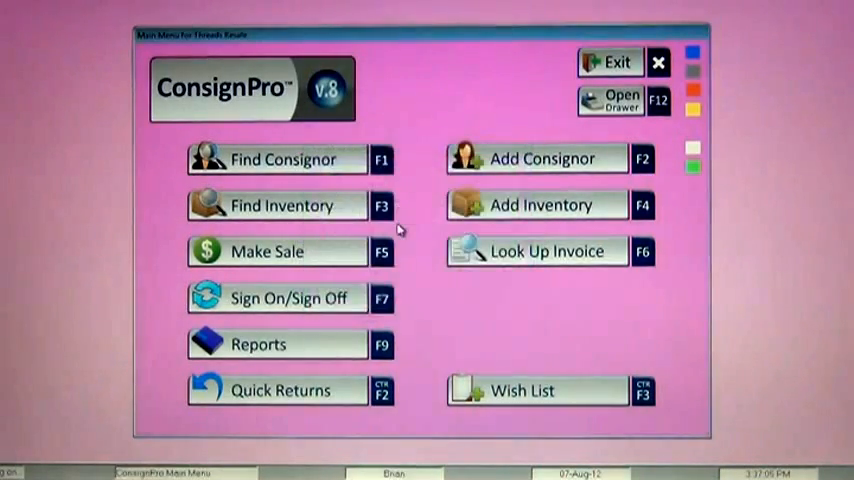
left_click(280, 296)
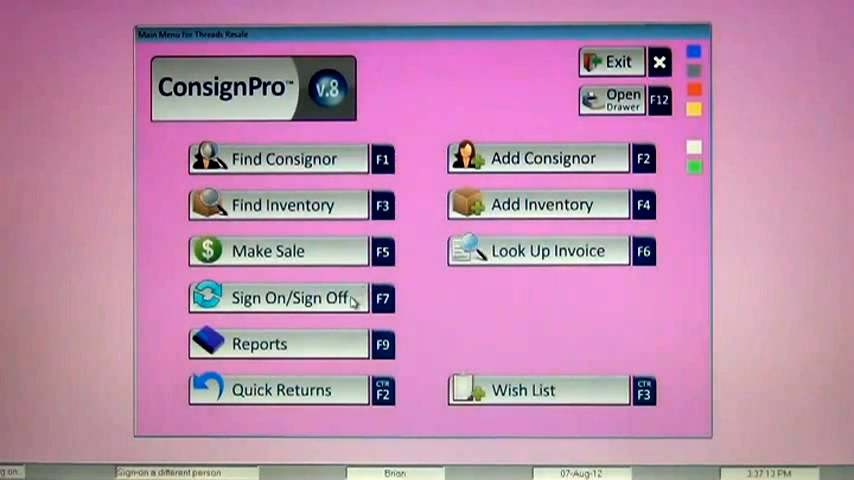
mouse_move(348, 300)
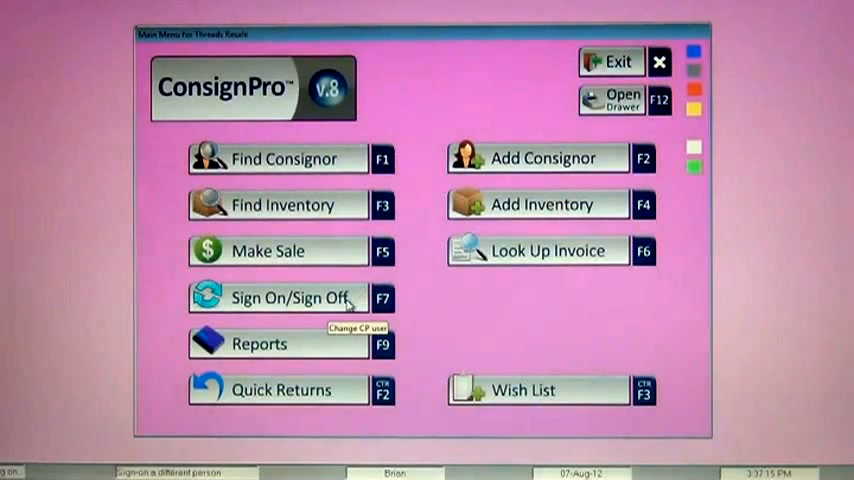
left_click(280, 298)
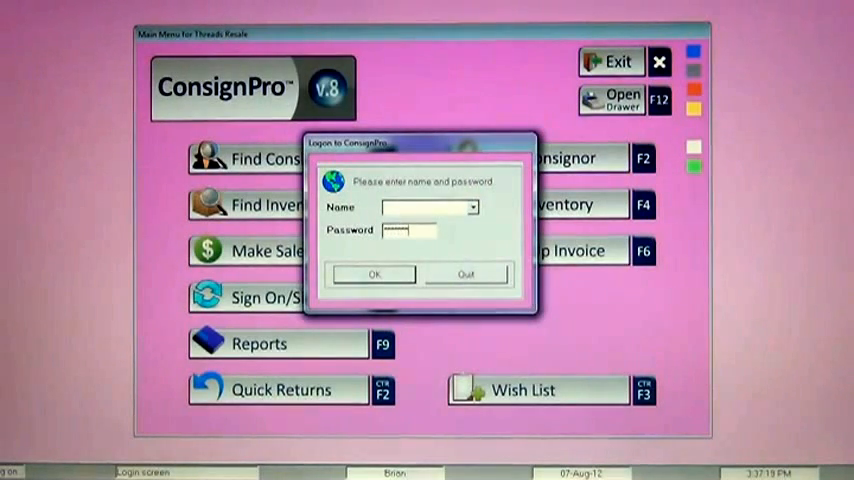
left_click(372, 274)
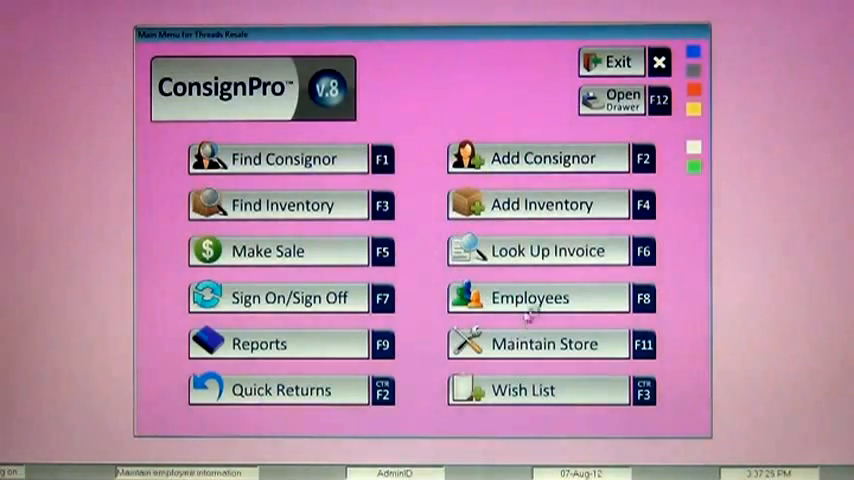
Grant the first employee the Edit Employee records permission and return to the menu.
left_click(538, 296)
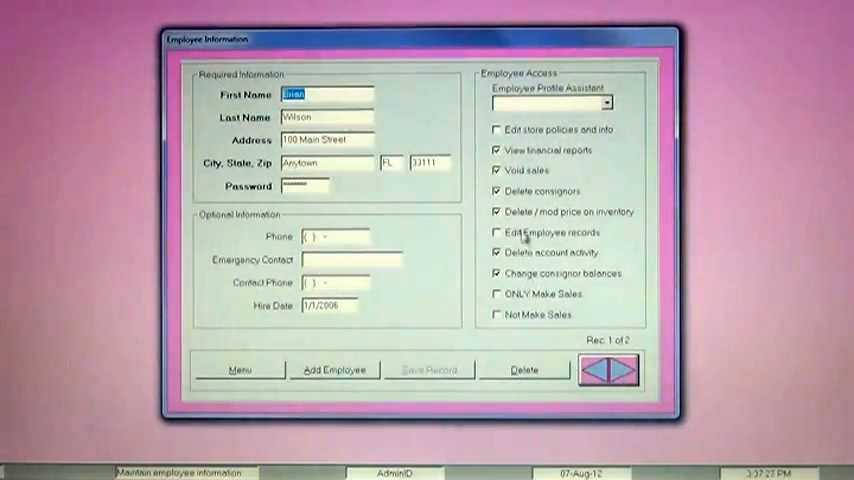
left_click(496, 128)
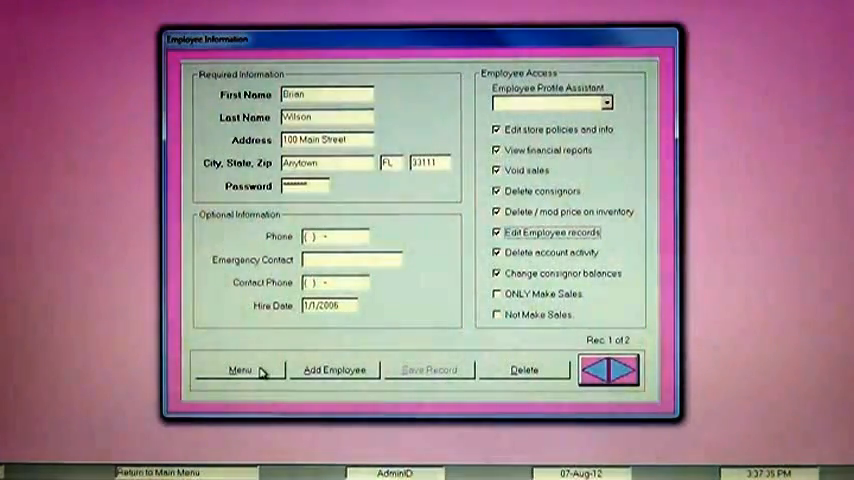
mouse_move(240, 370)
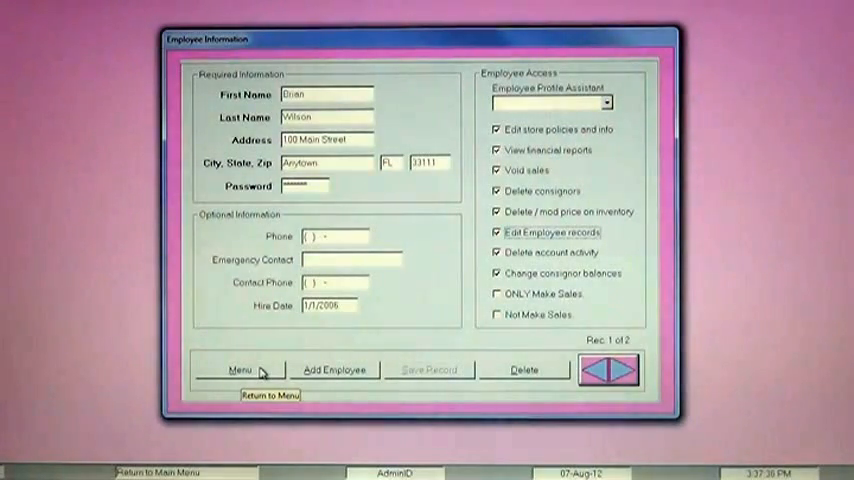
left_click(240, 370)
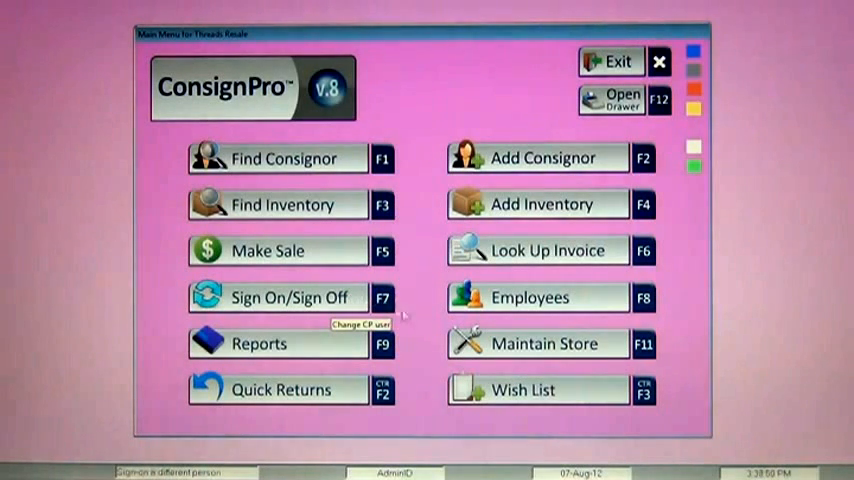
In Store Settings, require the login screen at startup with re-login after 10 minutes.
left_click(540, 344)
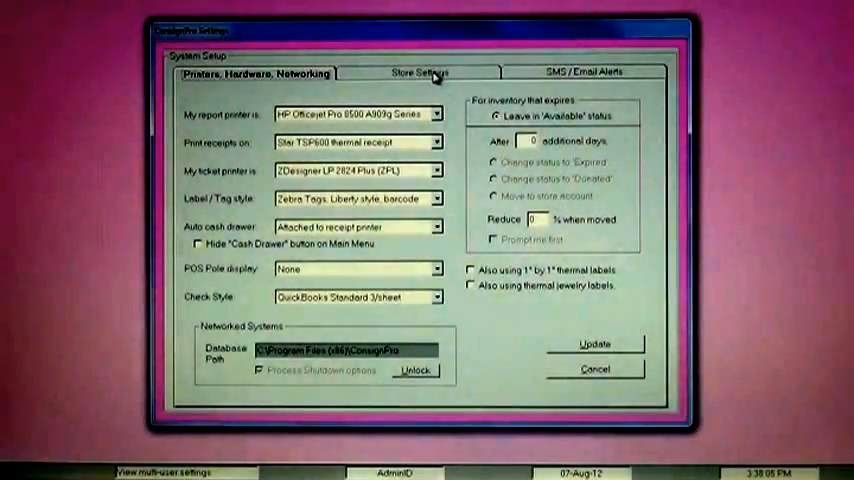
left_click(420, 72)
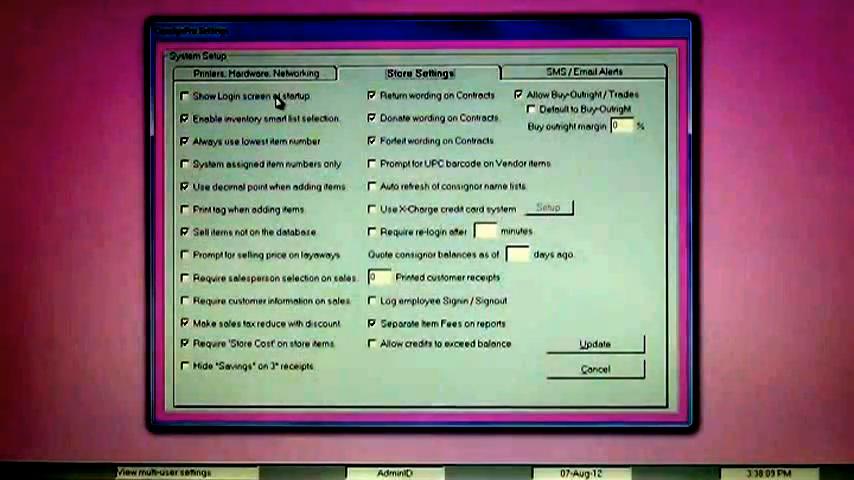
left_click(184, 96)
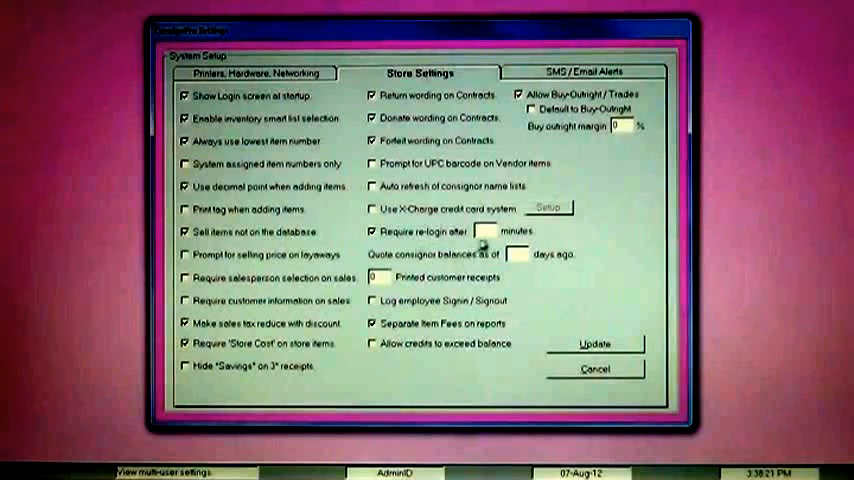
type("10")
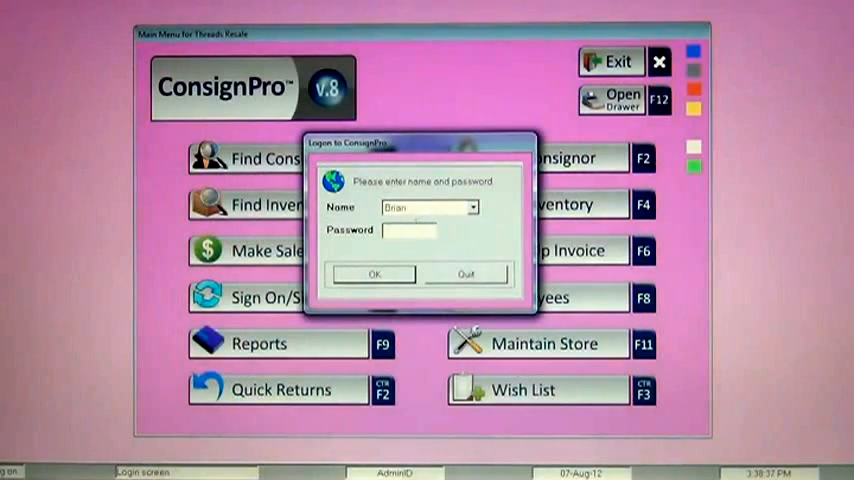
Log in through the startup logon, review employee permissions and return to the menu.
left_click(372, 272)
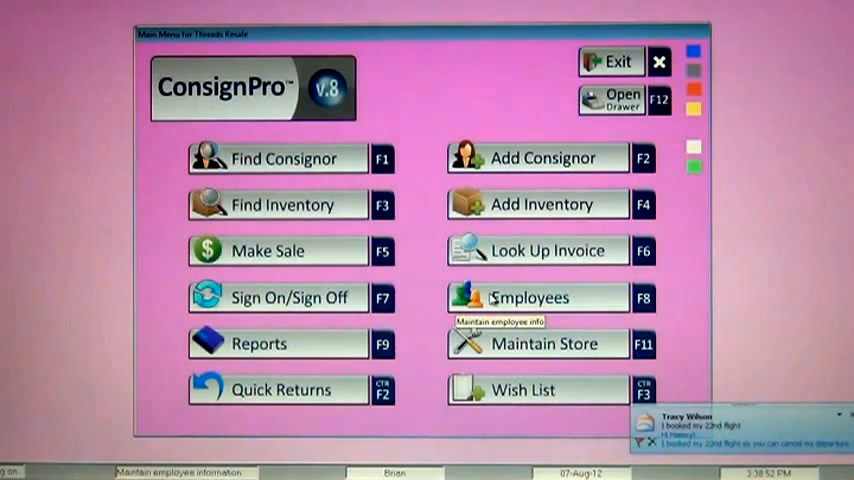
left_click(532, 296)
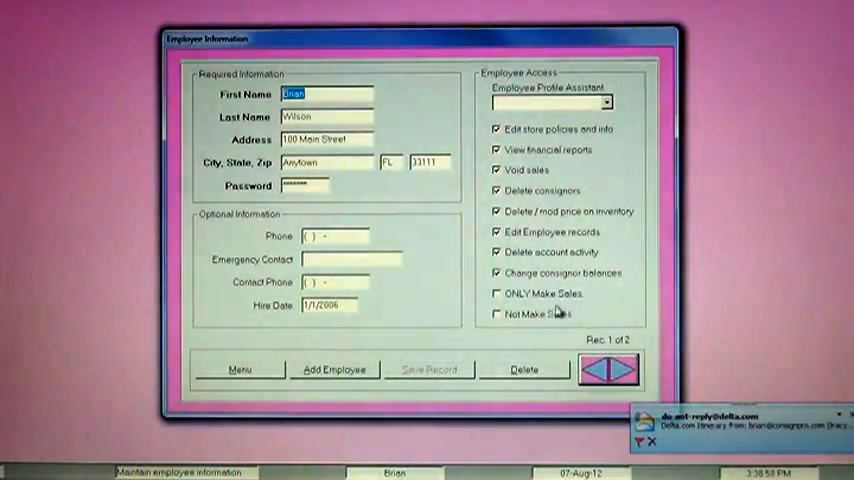
left_click(238, 370)
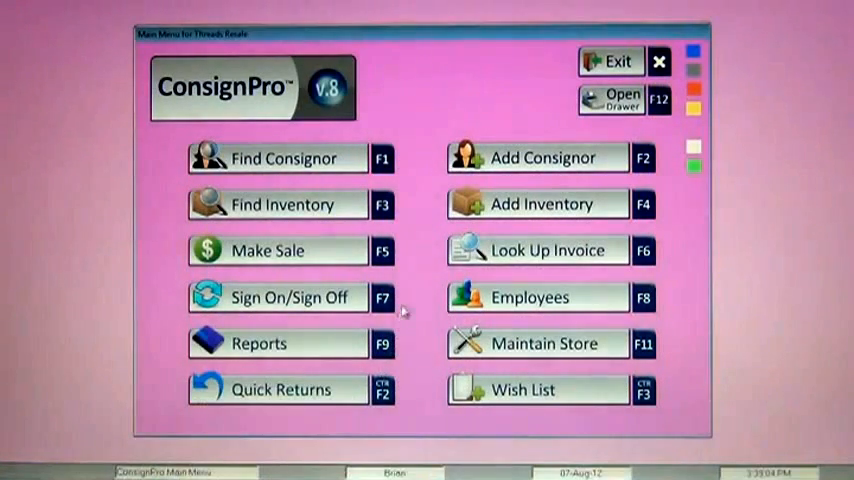
mouse_move(428, 272)
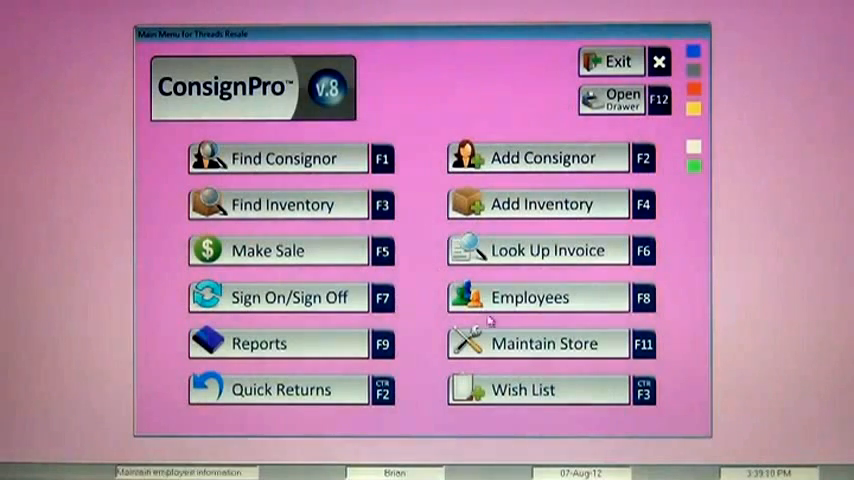
Bring up the Store Information screen via Maintain Store (F11).
left_click(544, 344)
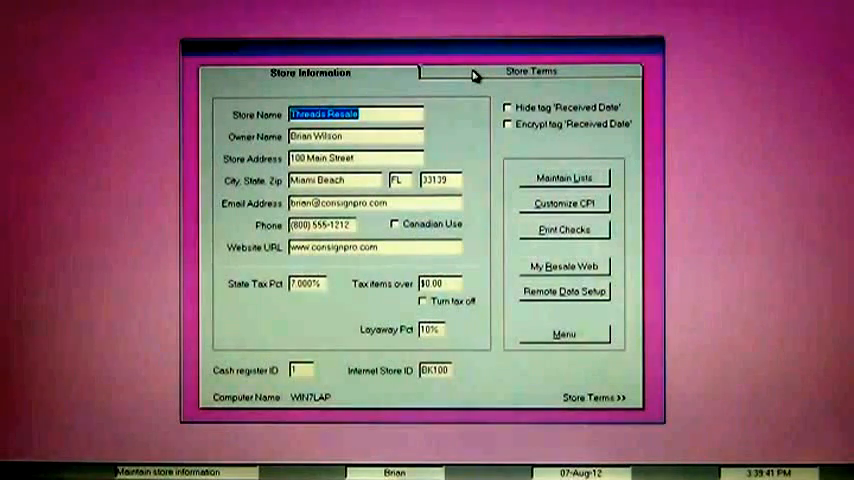
View the Store Terms with the Receipt, Contract and Received Rpt Msg message texts.
left_click(532, 72)
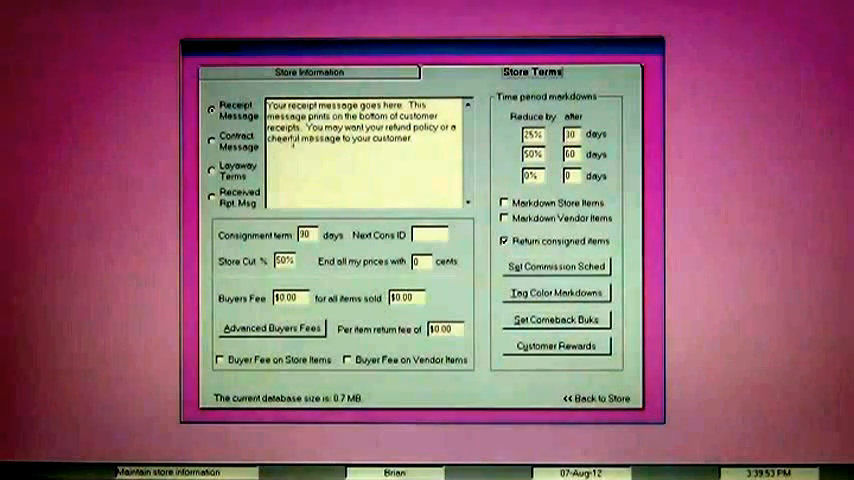
left_click(212, 138)
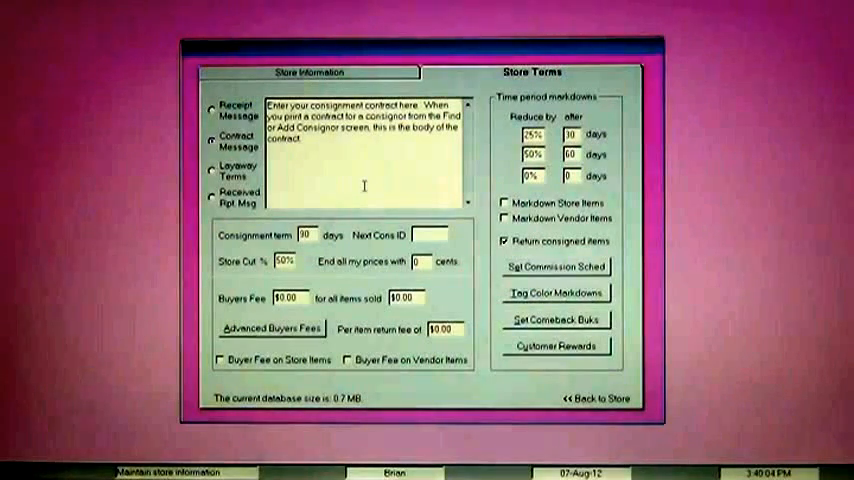
left_click(210, 196)
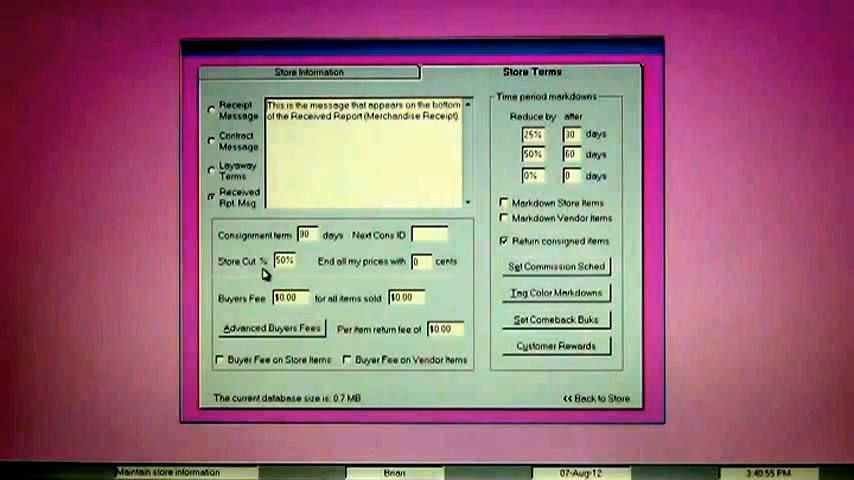
mouse_move(388, 274)
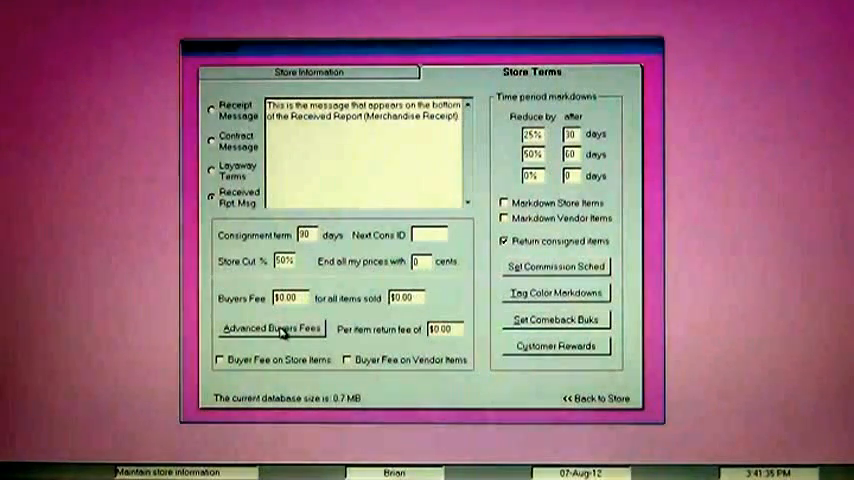
Enter advanced buyer's fee tiers from $1.00–$49.00 up to 500–9,999.00 with a $5.00 fee.
left_click(272, 328)
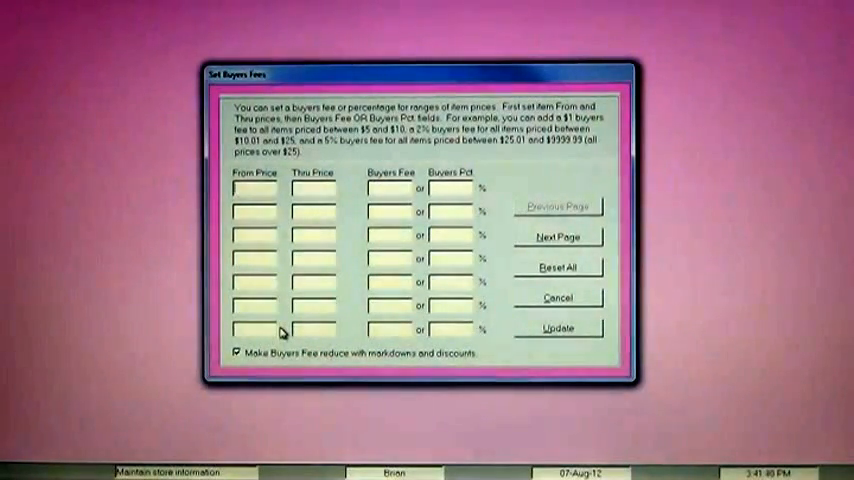
type("$1.00")
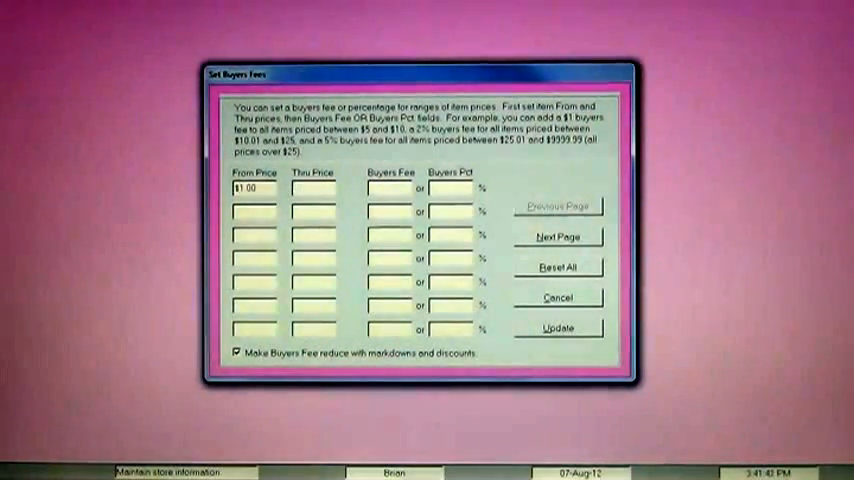
type("$49.00")
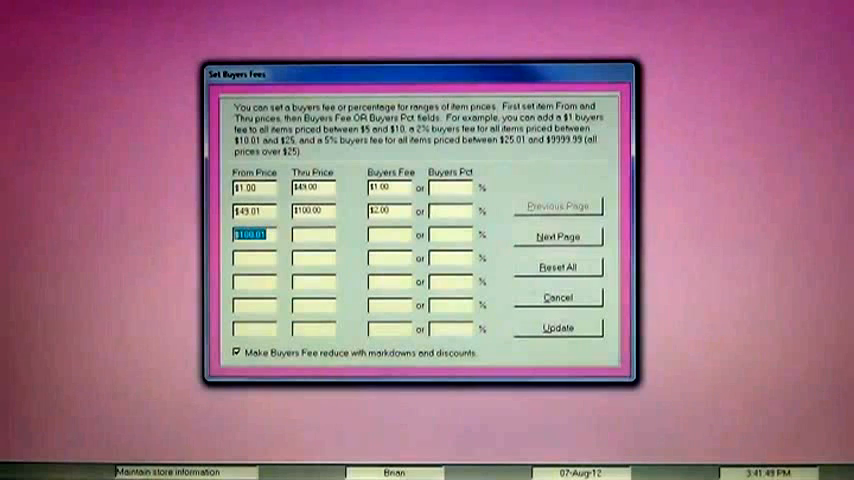
type("500.00")
left_click(390, 234)
type("$3.00")
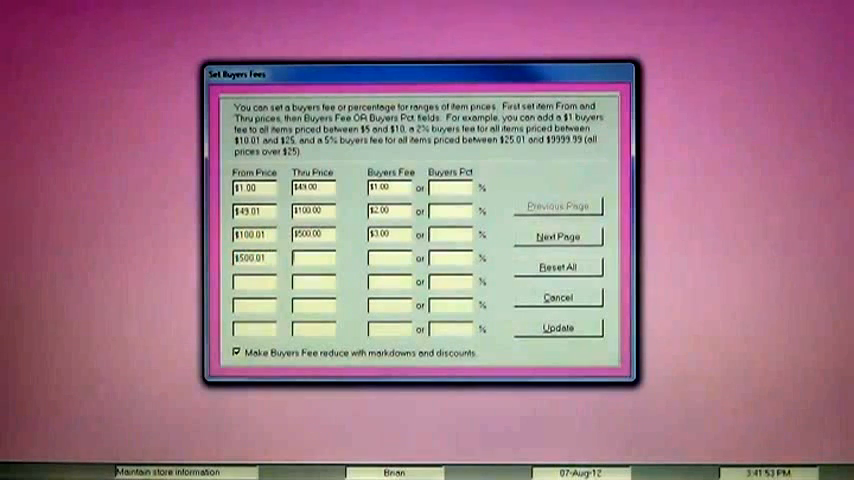
type("9,999.00")
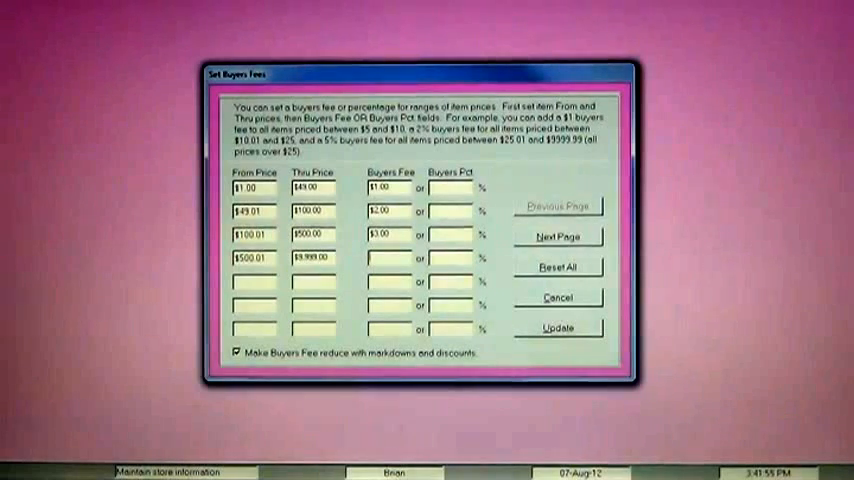
type("$5.00")
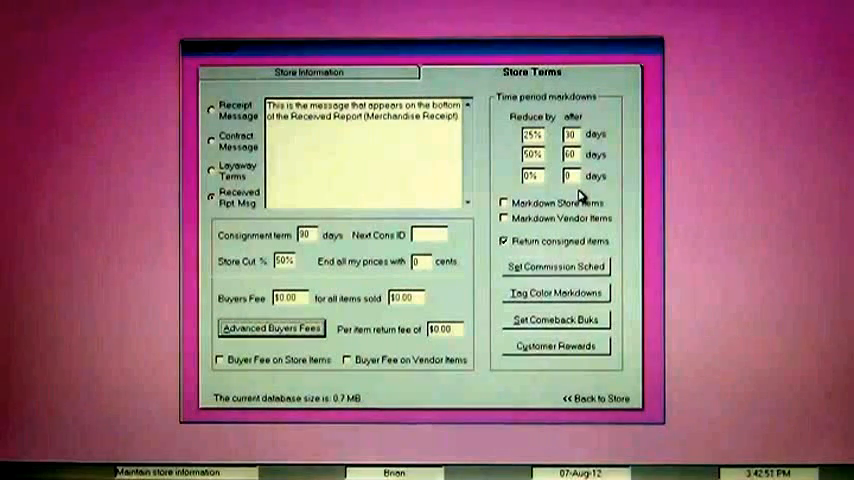
mouse_move(604, 398)
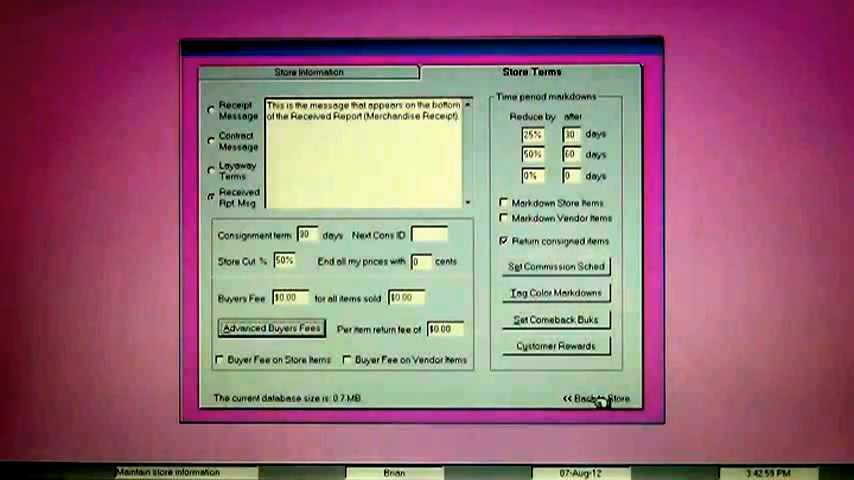
Return to Store Information, reopen Maintain Store and go back to the main menu.
left_click(308, 72)
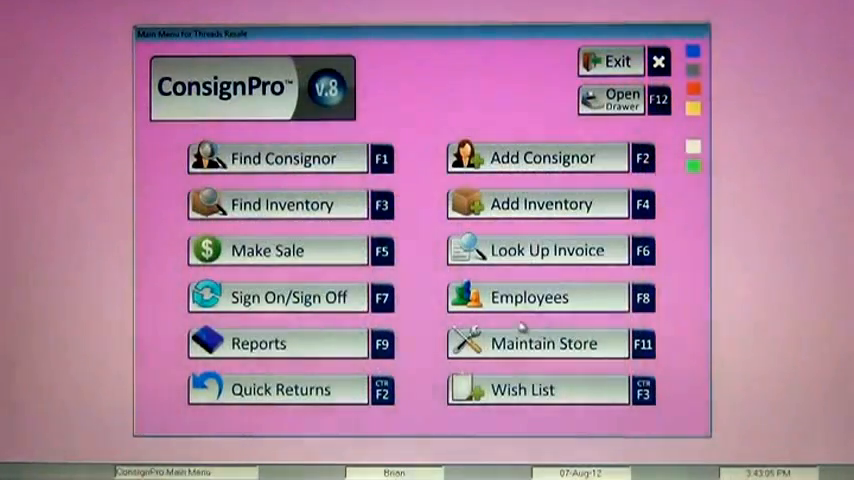
mouse_move(424, 312)
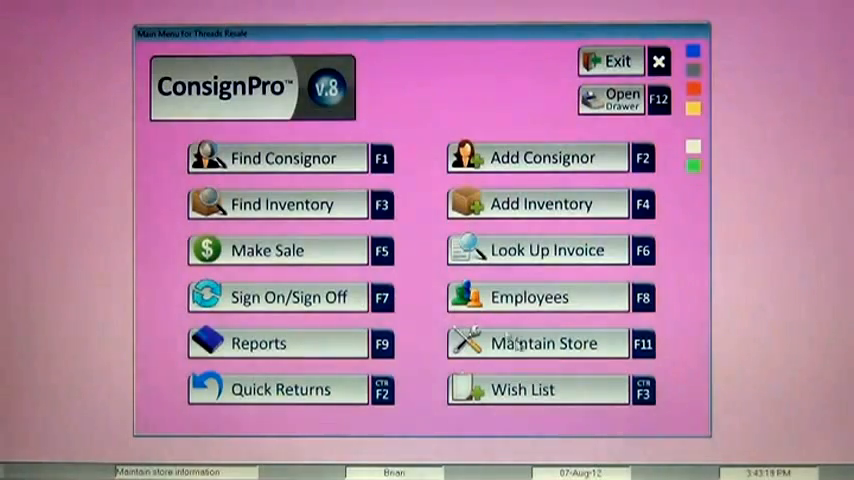
left_click(542, 344)
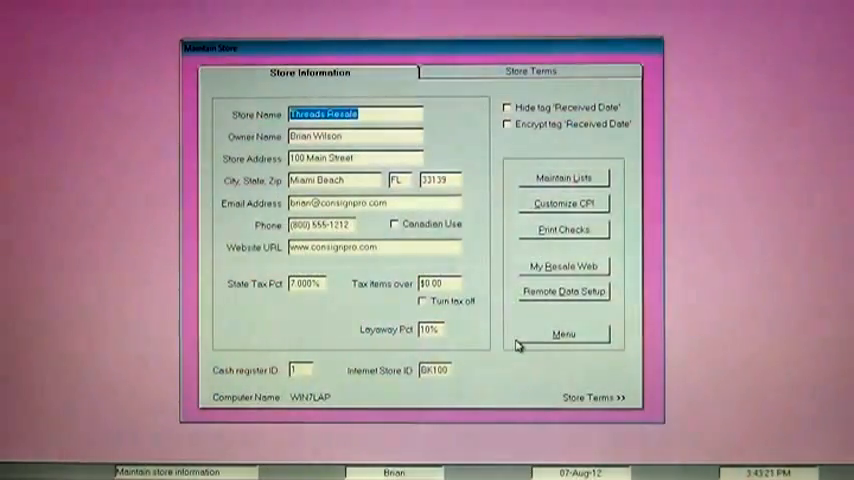
left_click(564, 334)
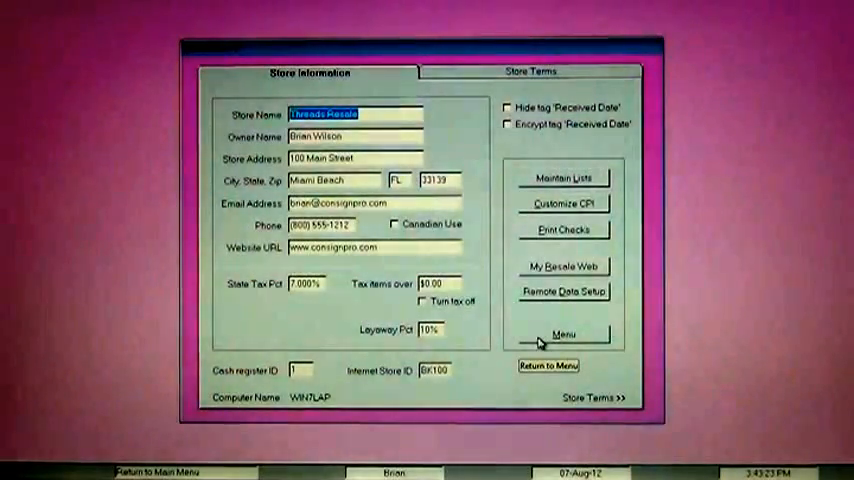